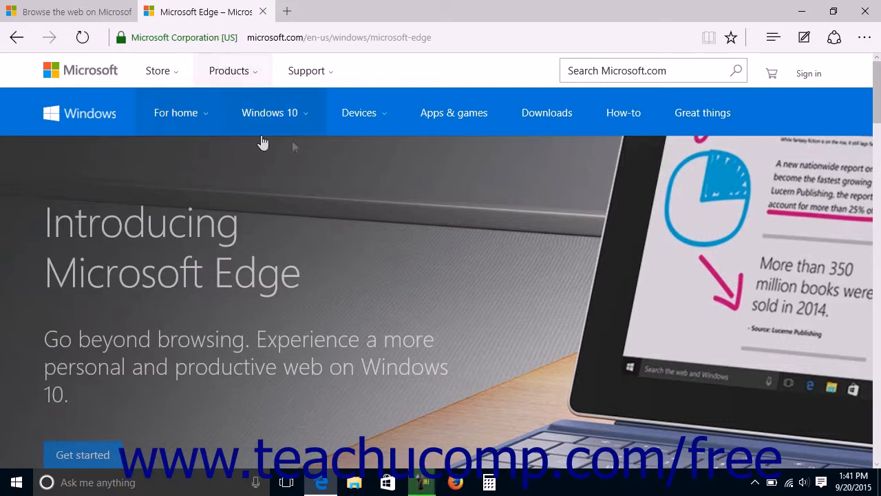
{"action": "mouse_move", "coordinate": [650, 117]}
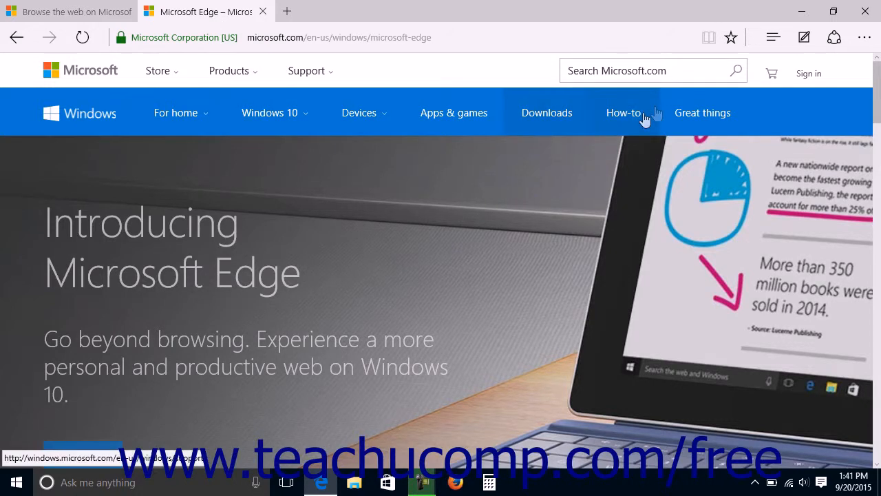
{"action": "mouse_move", "coordinate": [731, 37]}
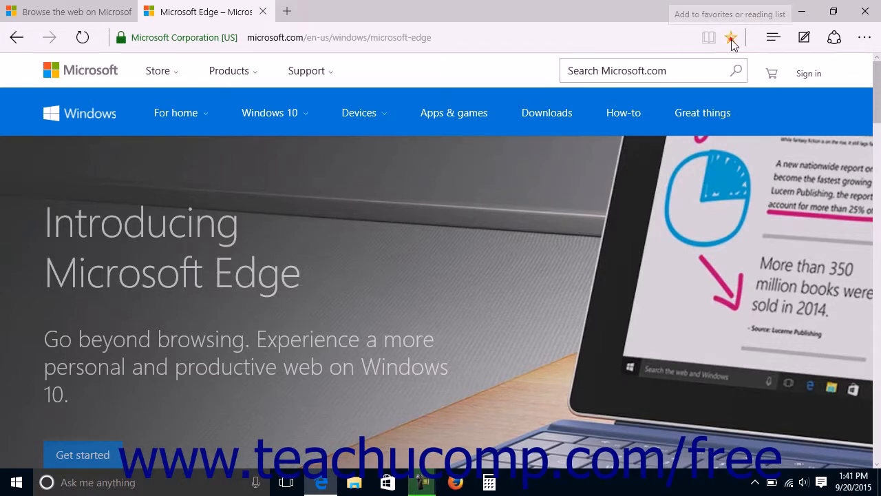
Step: Open the add-to-favorites form for 'Microsoft Edge – Microsoft' and list its destination folders
{"action": "left_click", "coordinate": [731, 38]}
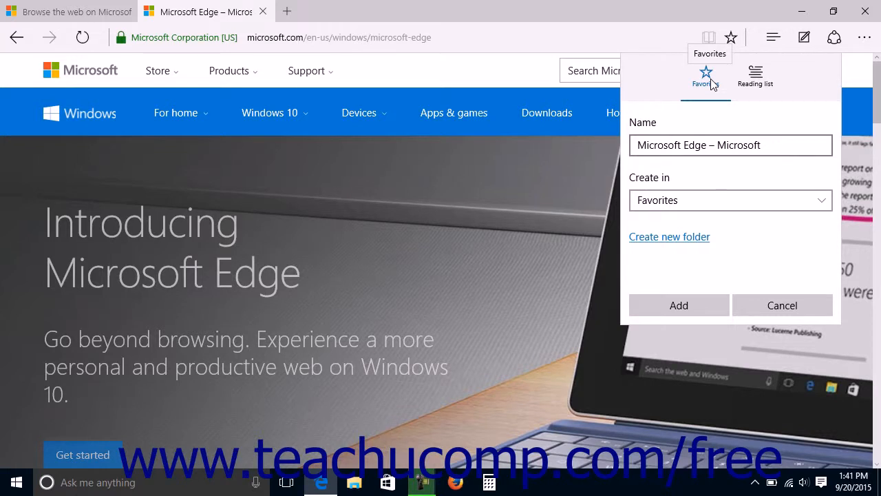
{"action": "mouse_move", "coordinate": [713, 114]}
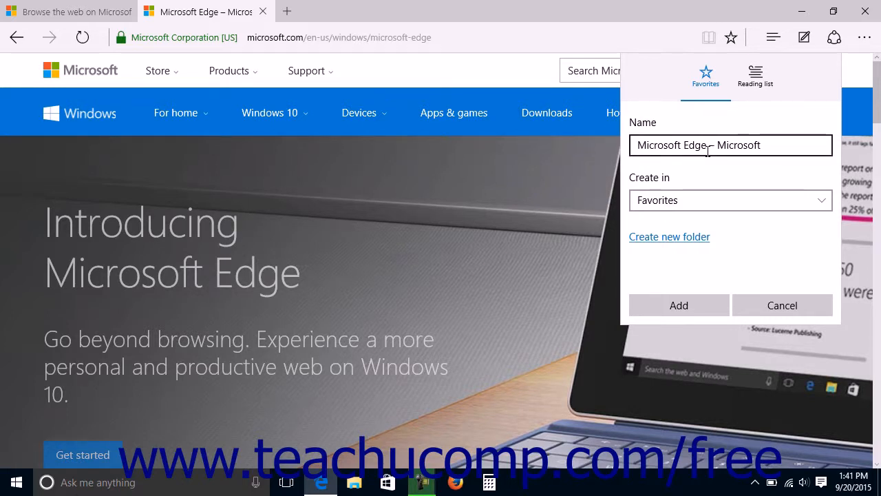
{"action": "left_click", "coordinate": [730, 145]}
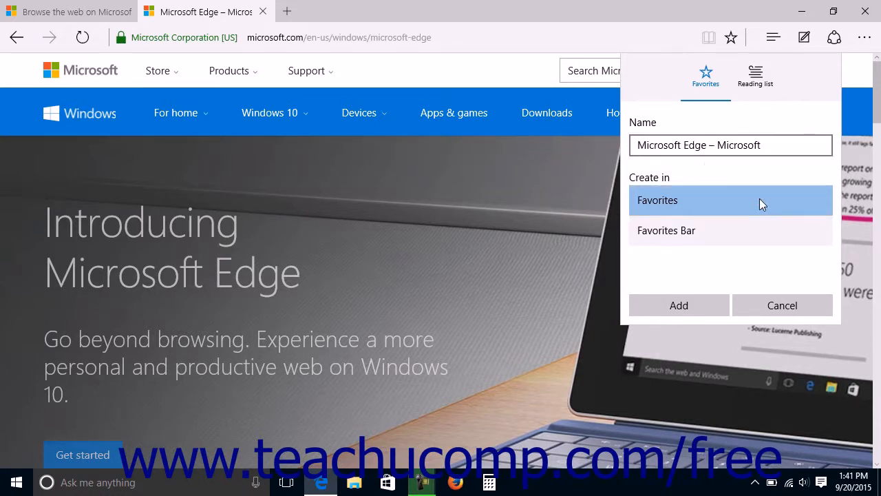
Step: Choose Favorites as the destination folder for the favorite
{"action": "left_click", "coordinate": [731, 200]}
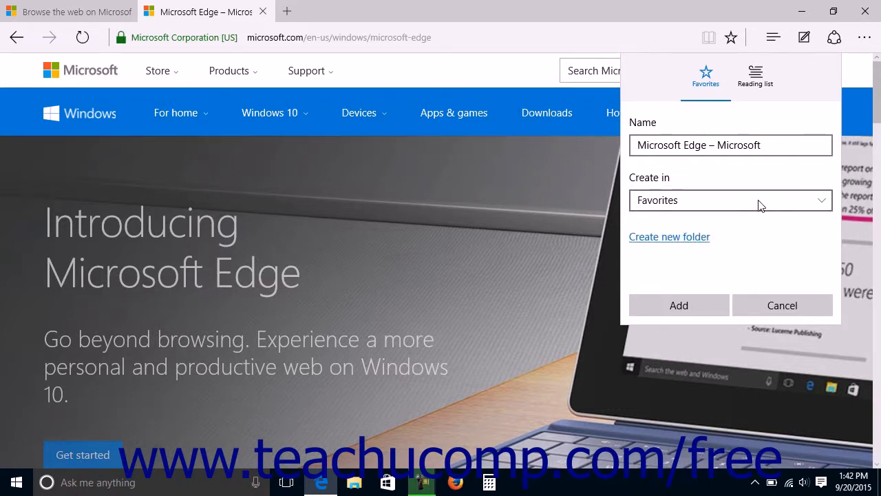
{"action": "mouse_move", "coordinate": [692, 241]}
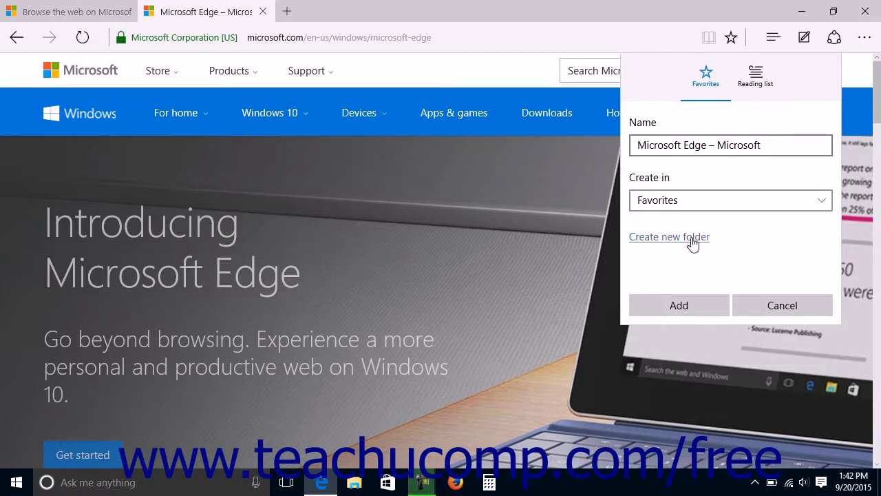
Step: Start a new folder inside Favorites named 'microsoft edge'
{"action": "left_click", "coordinate": [669, 236]}
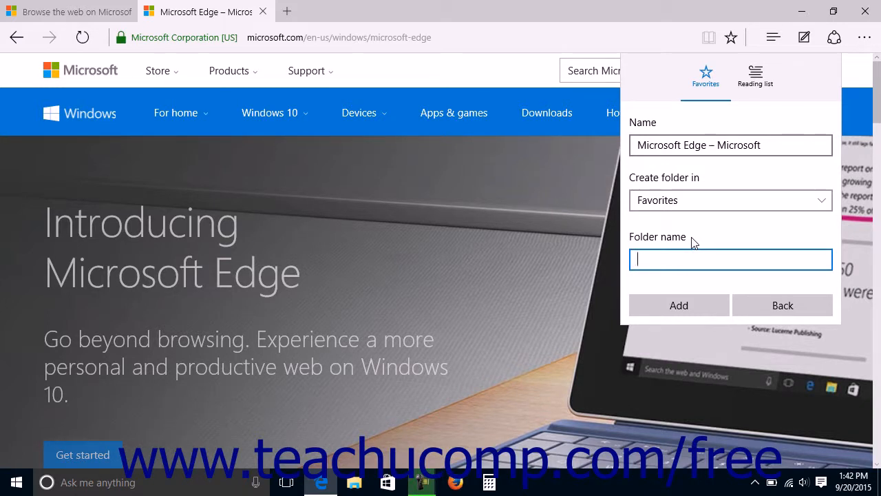
{"action": "type", "text": "microsoft edge"}
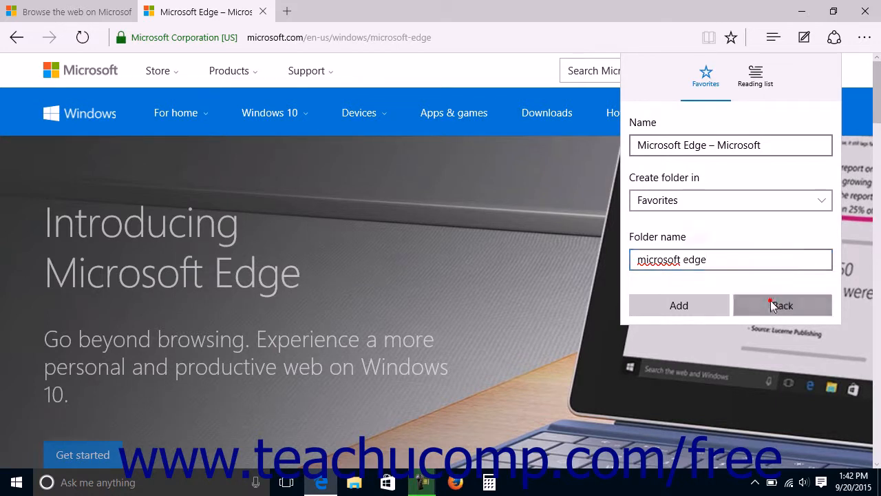
Step: Cancel the 'microsoft edge' folder and save the page directly into Favorites
{"action": "left_click", "coordinate": [783, 305]}
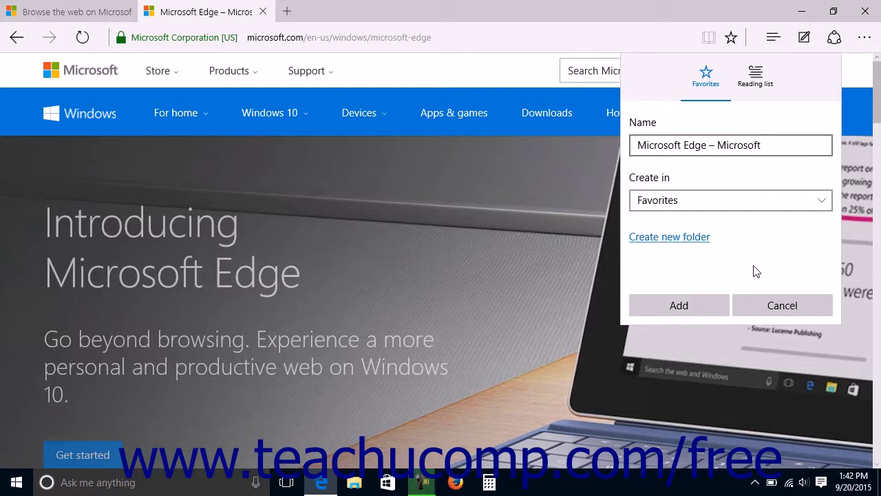
{"action": "mouse_move", "coordinate": [679, 305]}
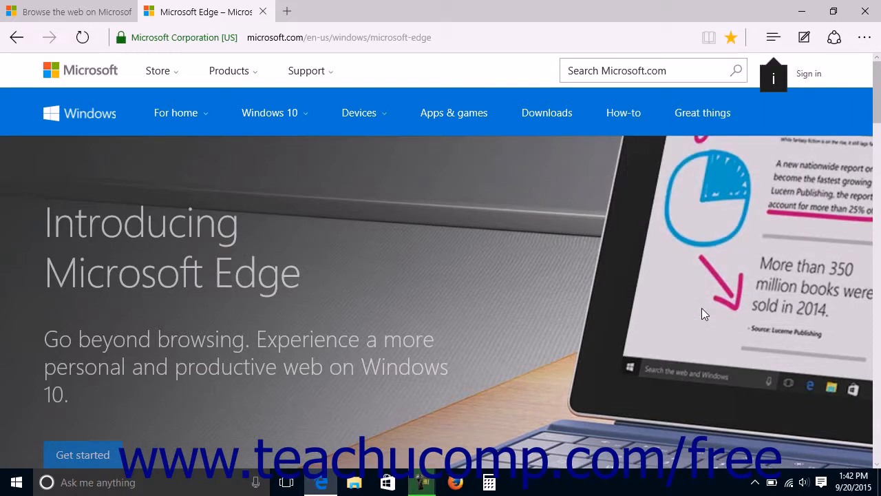
{"action": "left_click", "coordinate": [731, 37]}
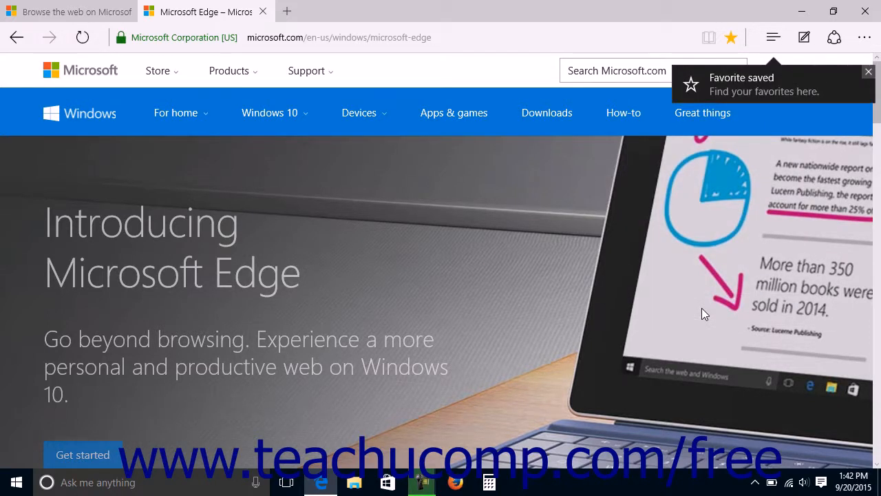